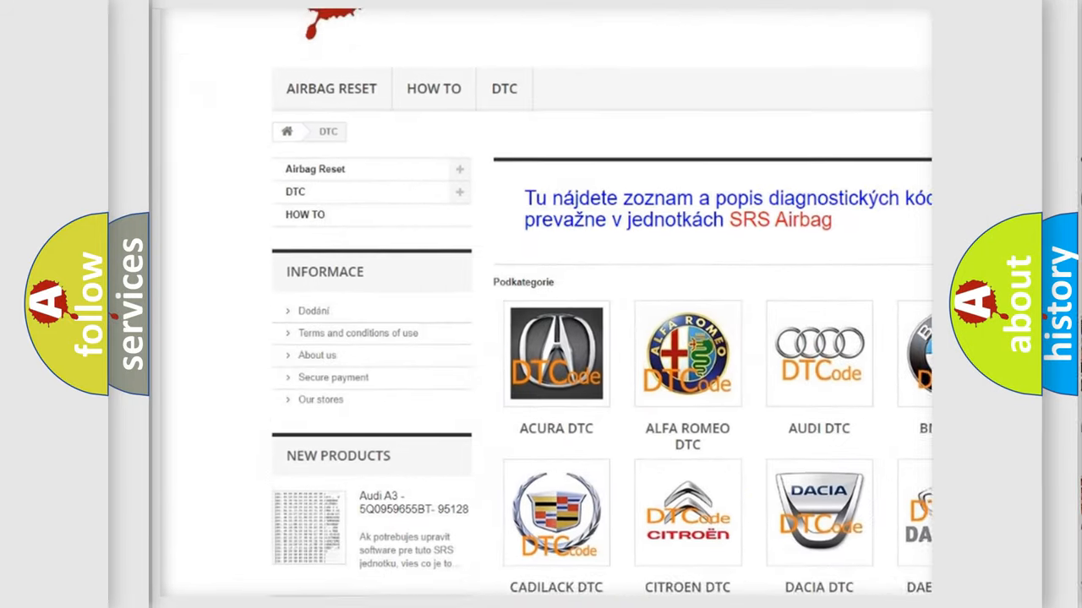
pyautogui.scroll(-3)
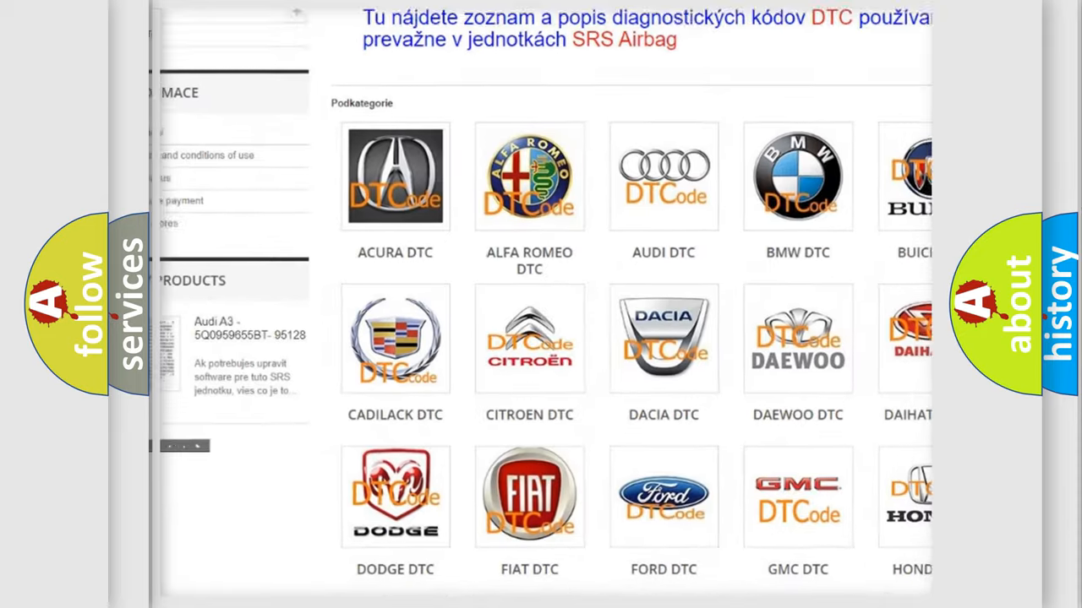
pyautogui.scroll(-3)
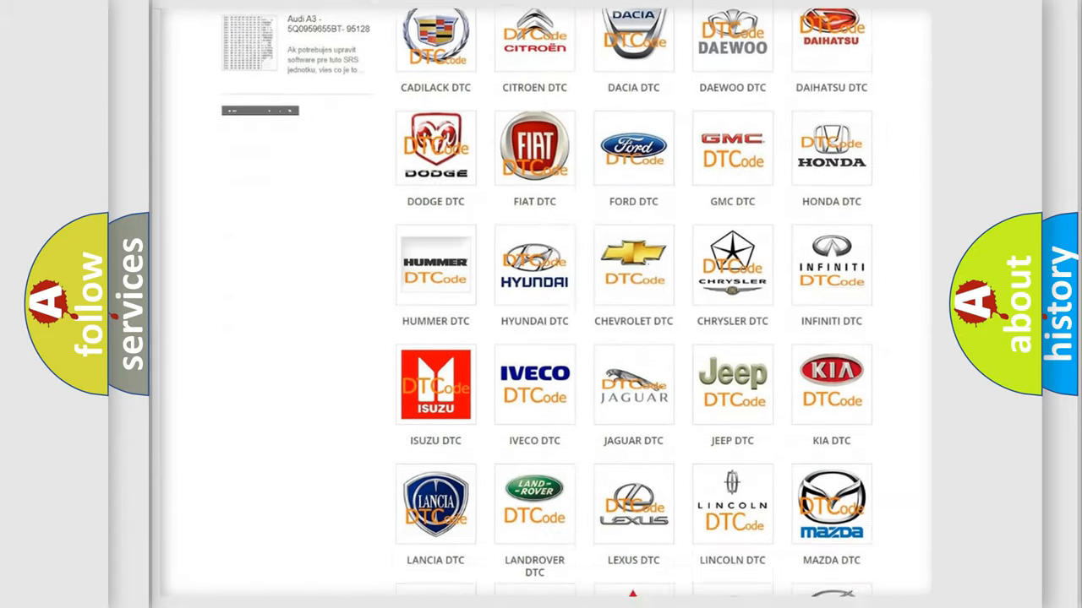
pyautogui.scroll(-3)
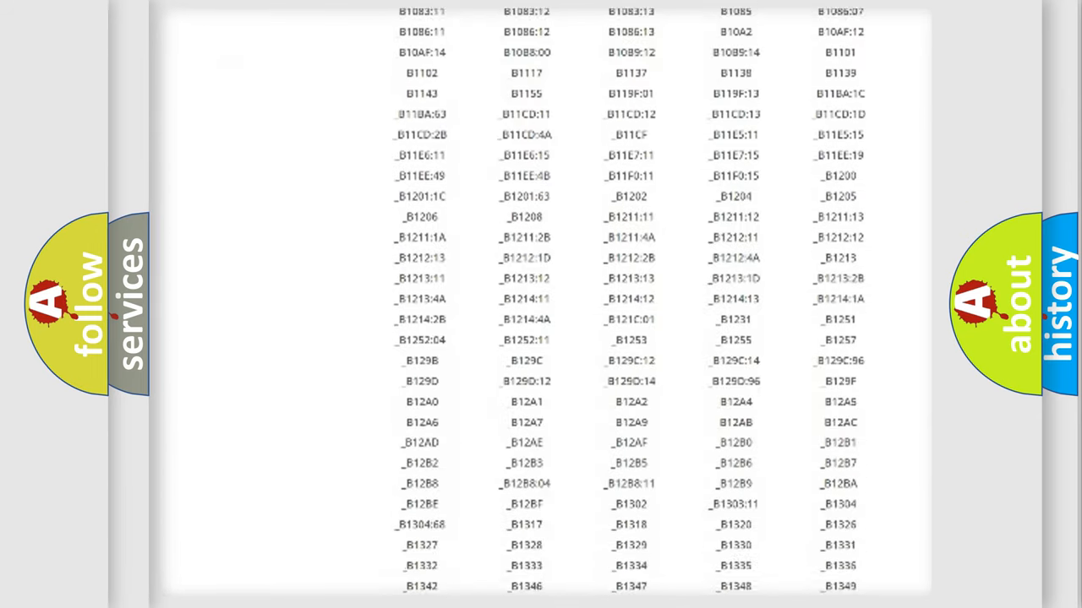
pyautogui.scroll(-3)
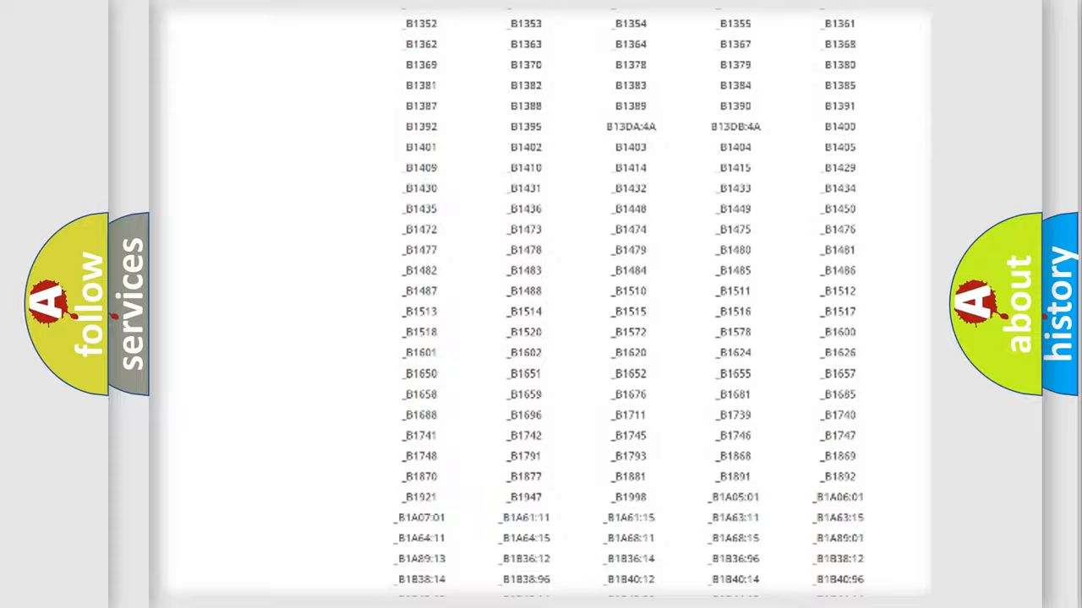
pyautogui.scroll(3)
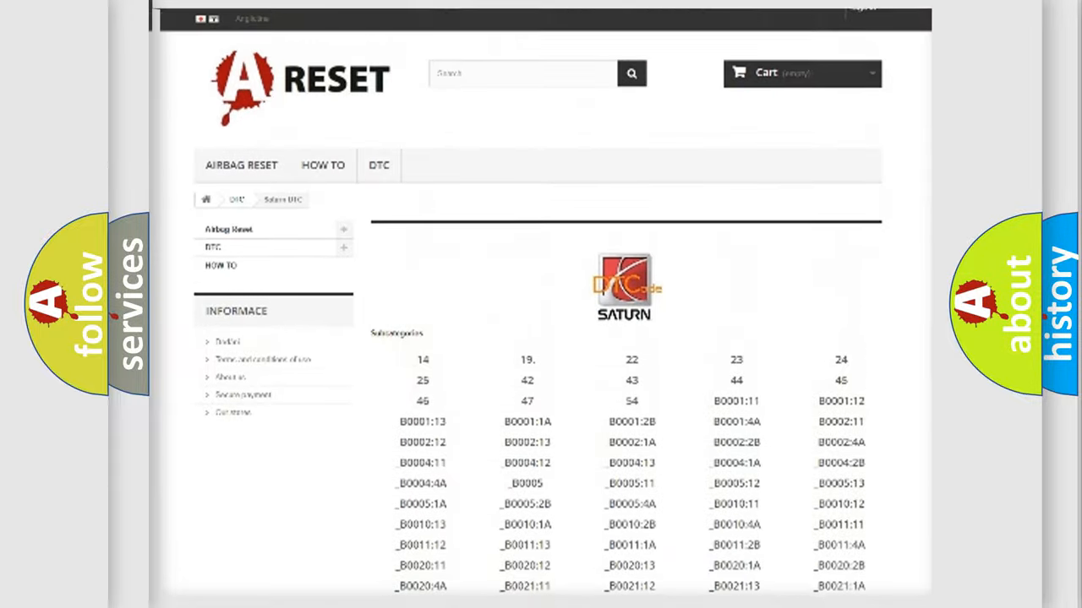
pyautogui.scroll(3)
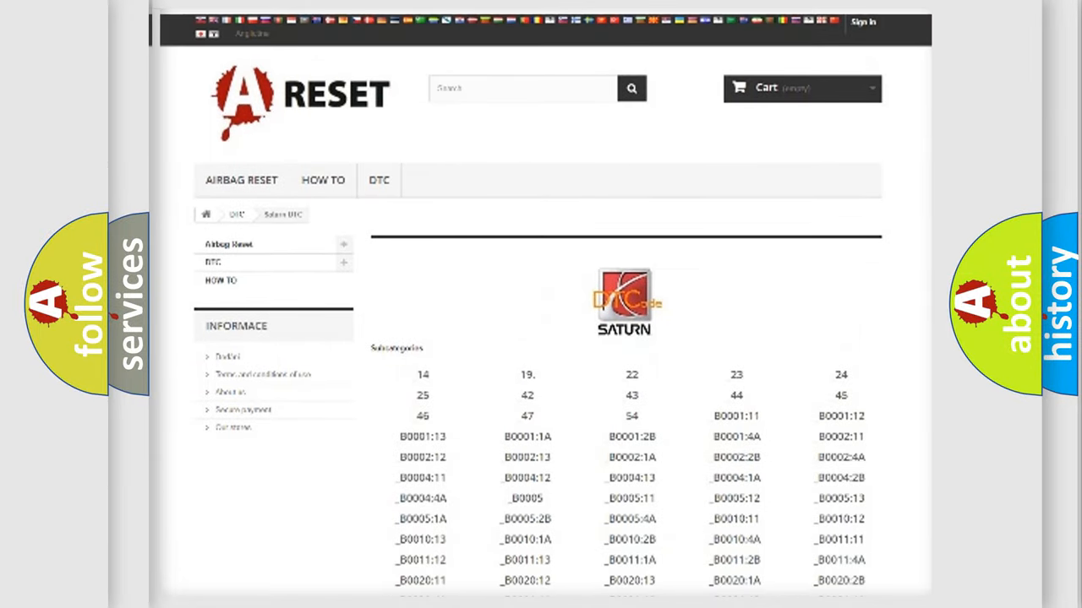